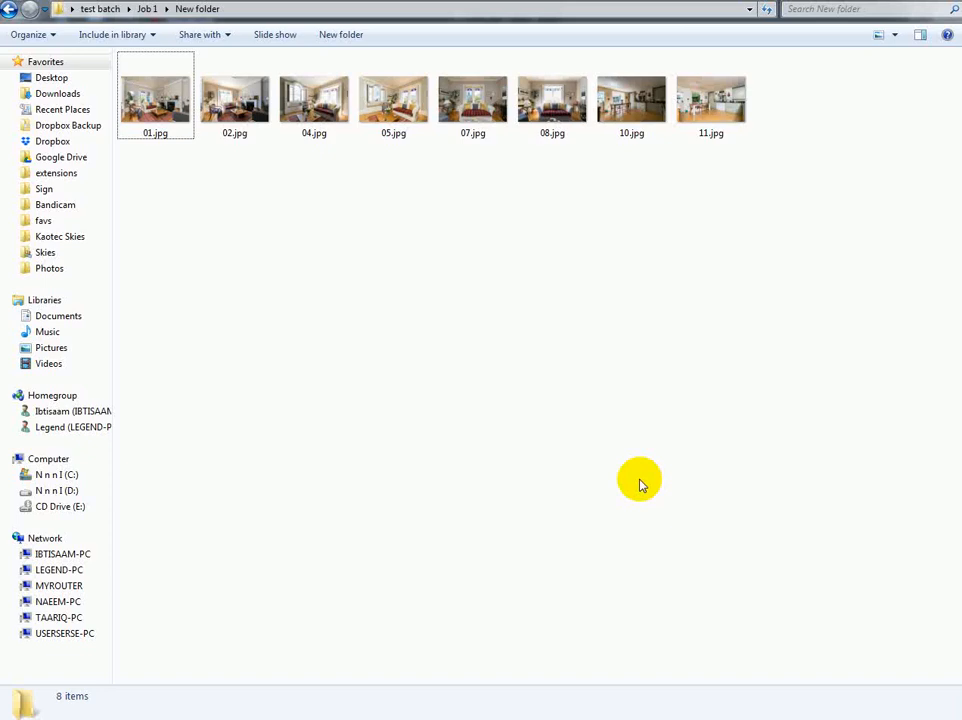
{"action": "mouse_move", "coordinate": [347, 290]}
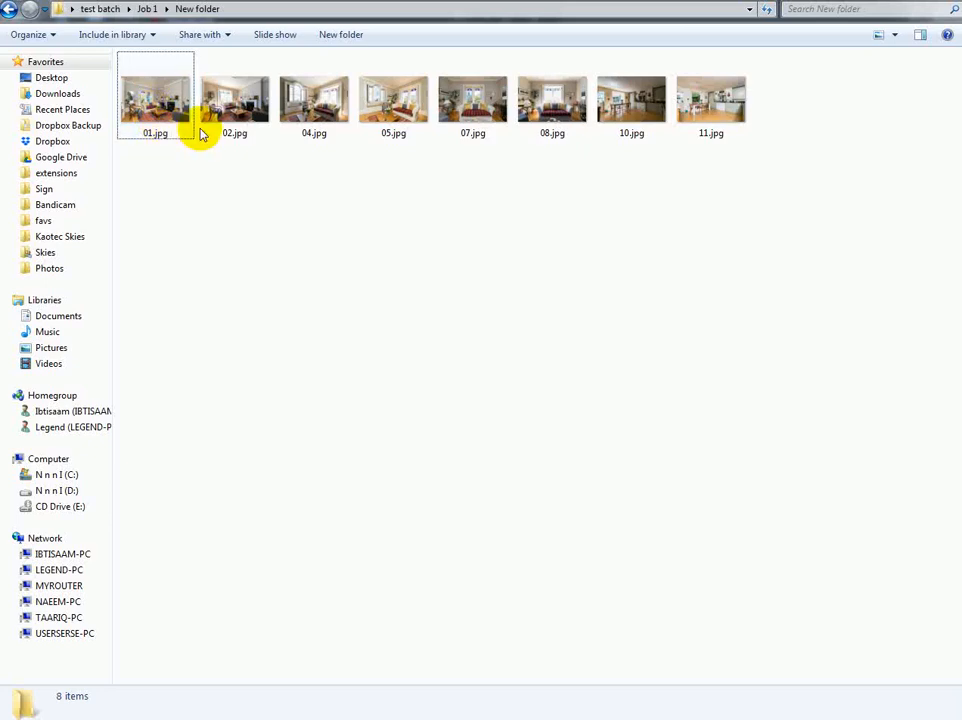
{"action": "mouse_move", "coordinate": [172, 188]}
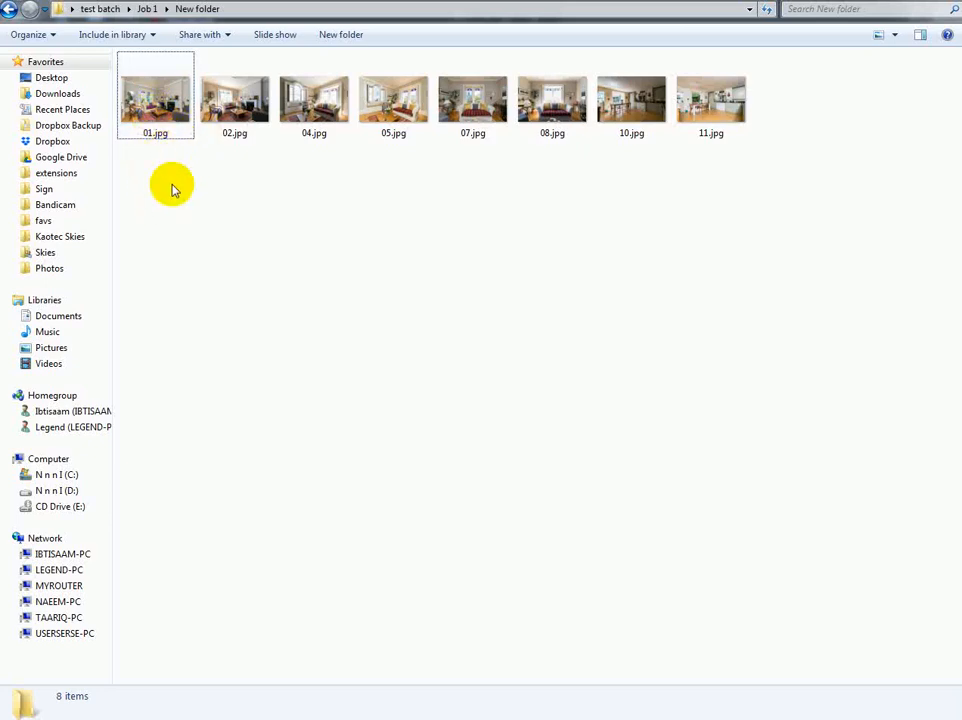
Step: Open 01.jpg from the Job 1 New folder in a full-size photo viewer preview
{"action": "left_click", "coordinate": [155, 95]}
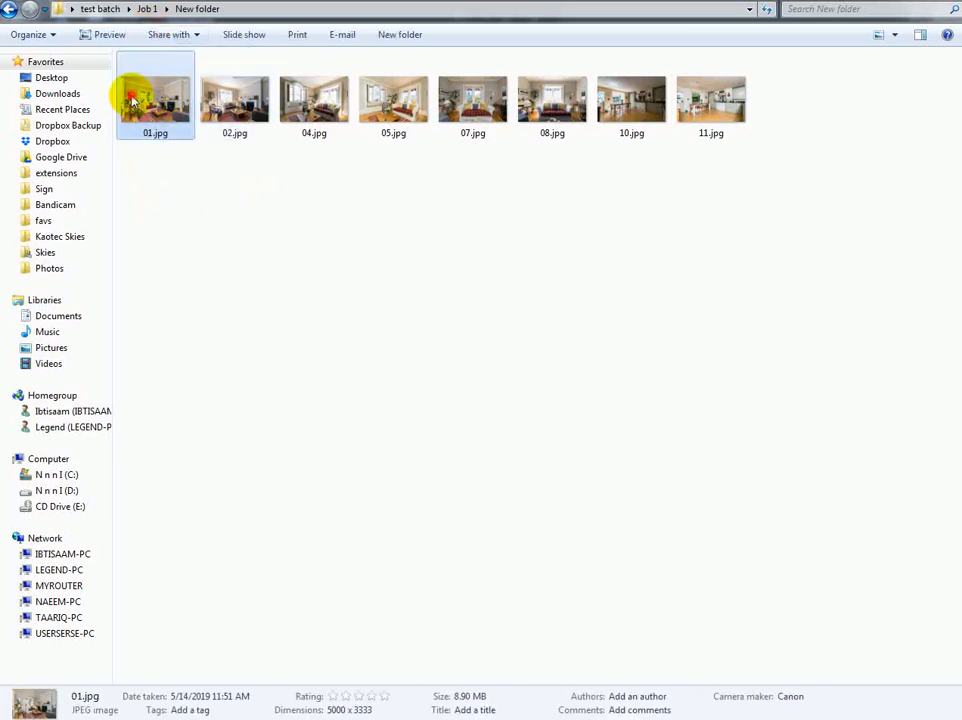
{"action": "double_click", "coordinate": [155, 97]}
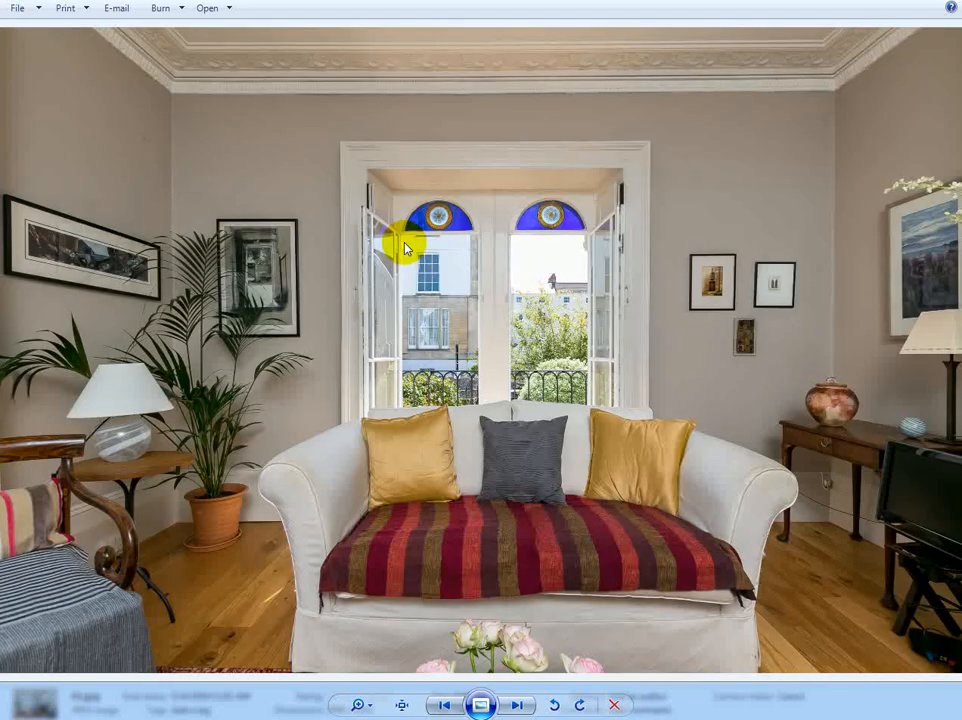
Step: Stack 01.jpg and 02.jpg as two layers in one document via Retouchers Expo Blend
{"action": "left_click", "coordinate": [517, 705]}
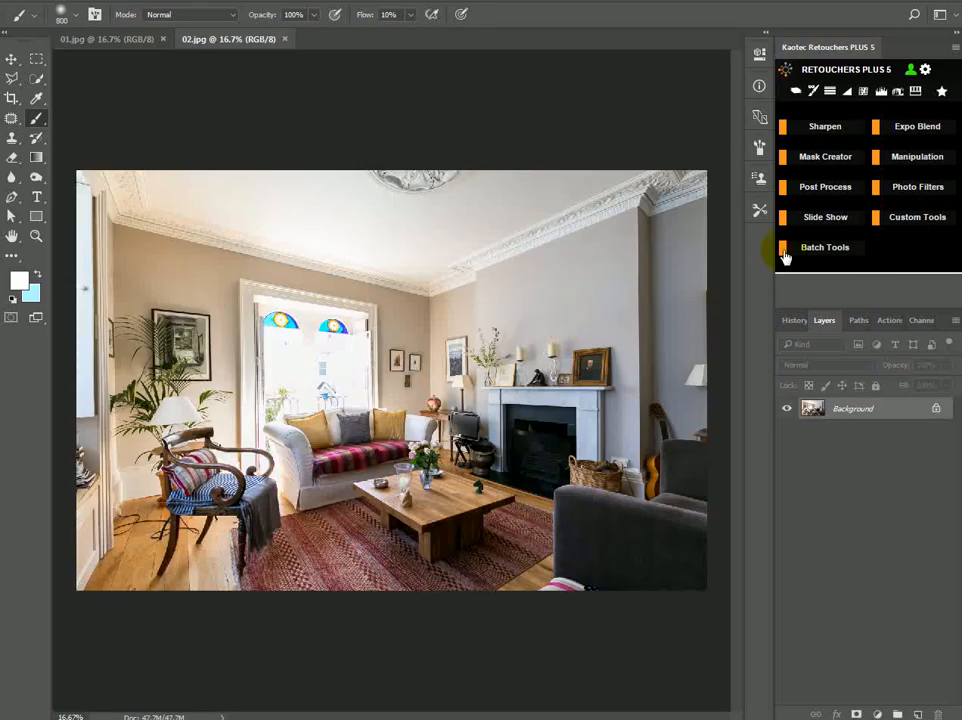
{"action": "left_click", "coordinate": [917, 126]}
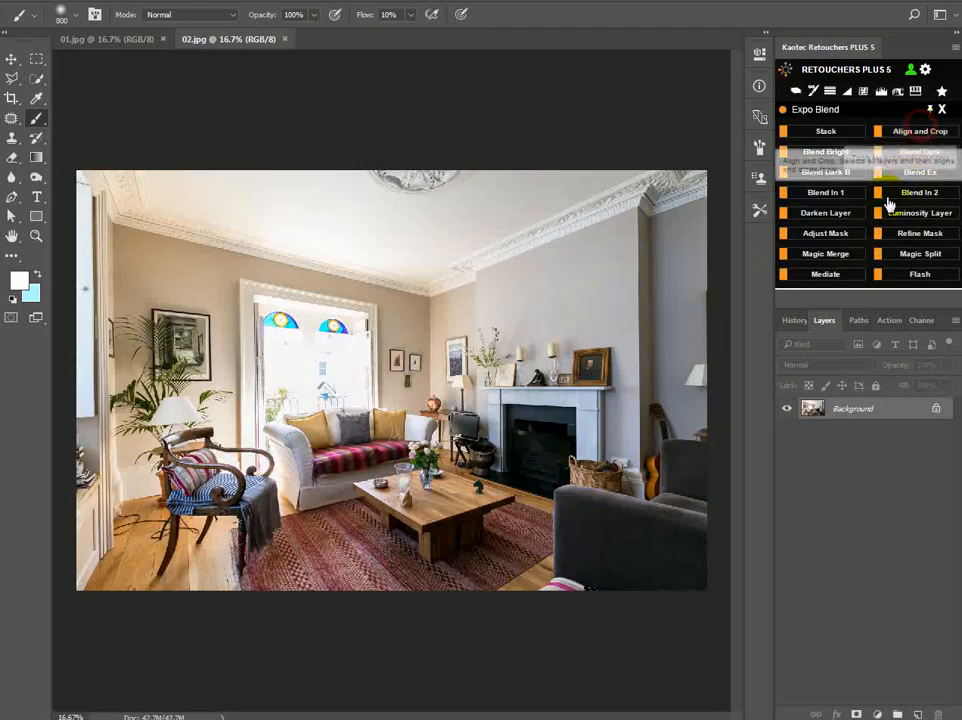
{"action": "left_click", "coordinate": [827, 131]}
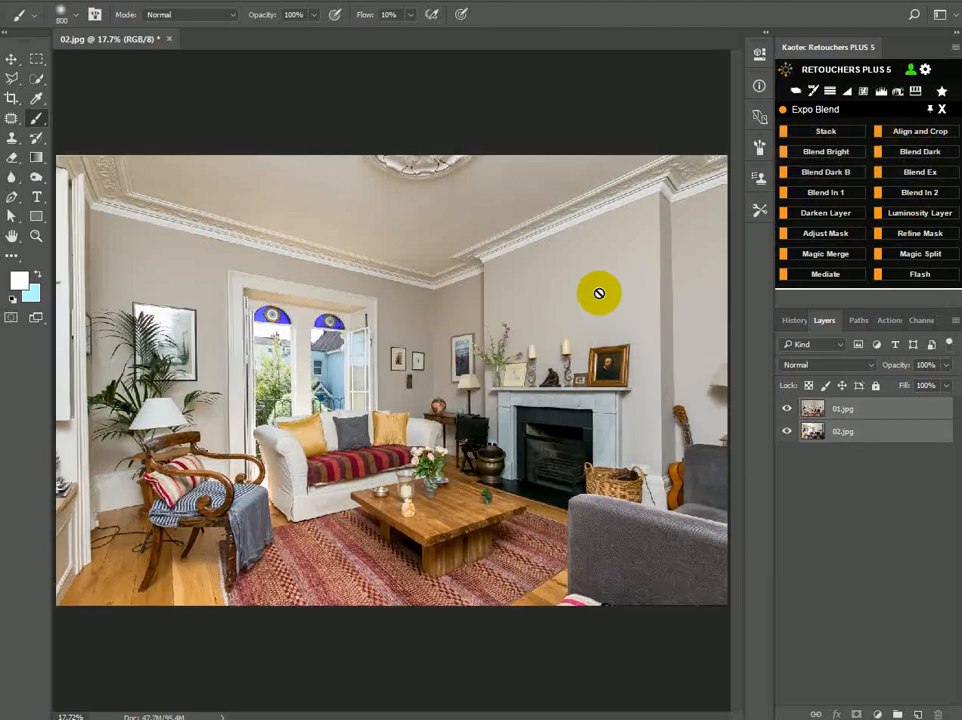
{"action": "left_click", "coordinate": [916, 131]}
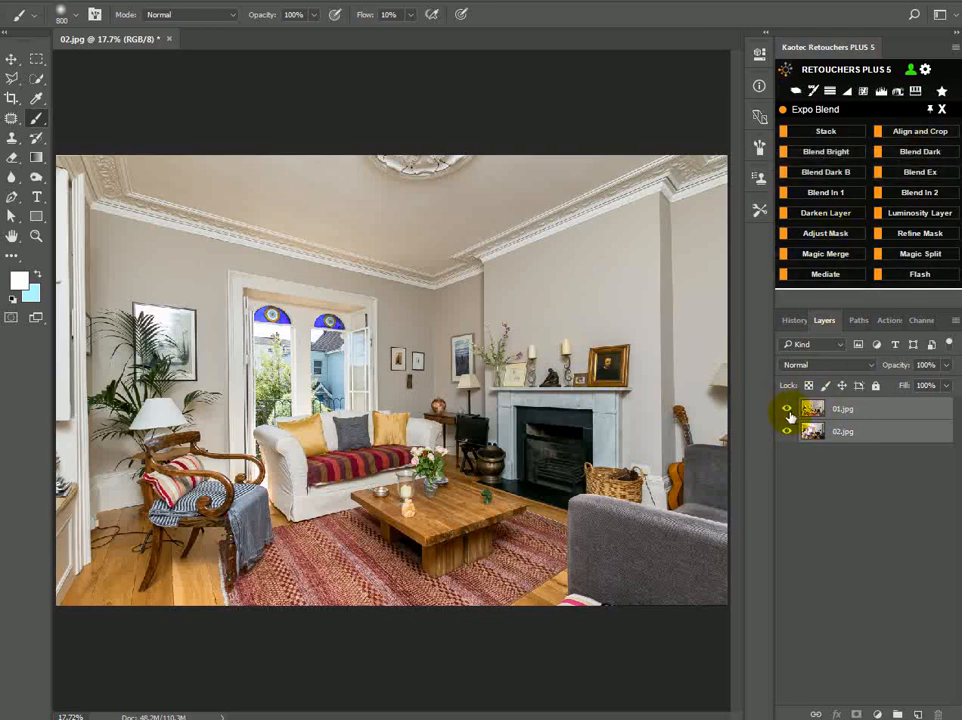
Step: Toggle the 01.jpg layer's visibility off and on to compare the two exposures
{"action": "left_click", "coordinate": [786, 409]}
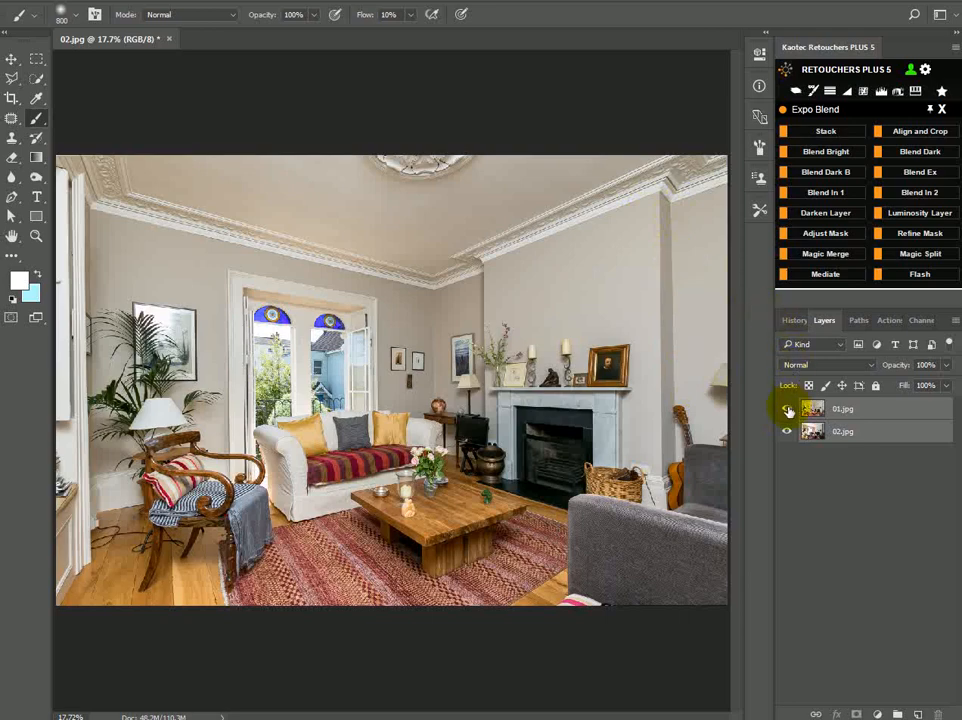
{"action": "left_click", "coordinate": [786, 409]}
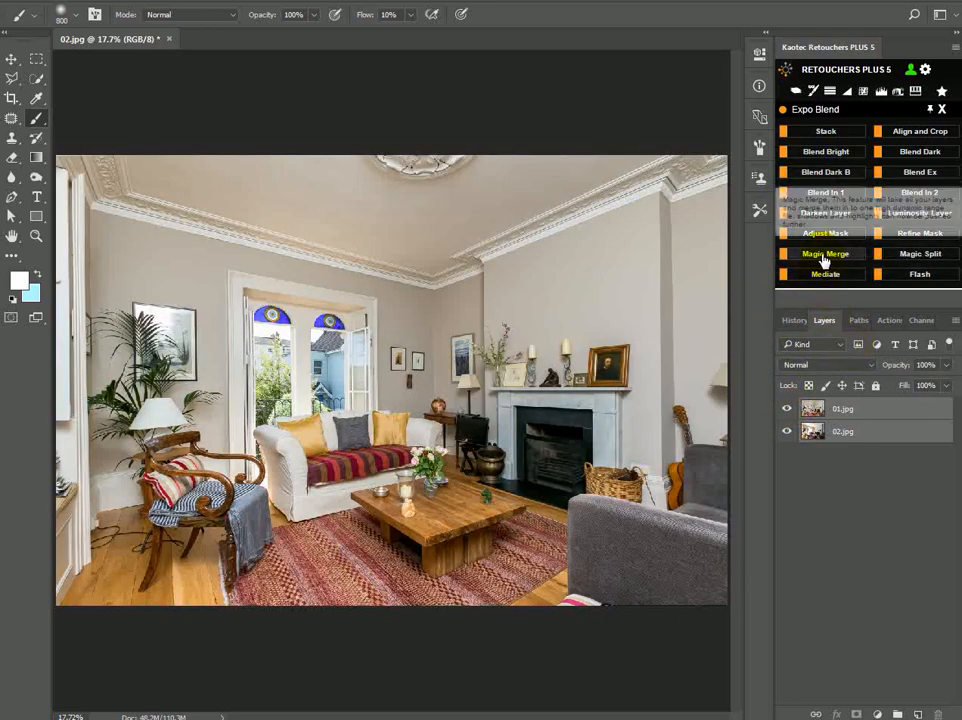
Step: Magic Merge the two exposures into a Magic Merged layer beneath masked 01.jpg
{"action": "left_click", "coordinate": [823, 253]}
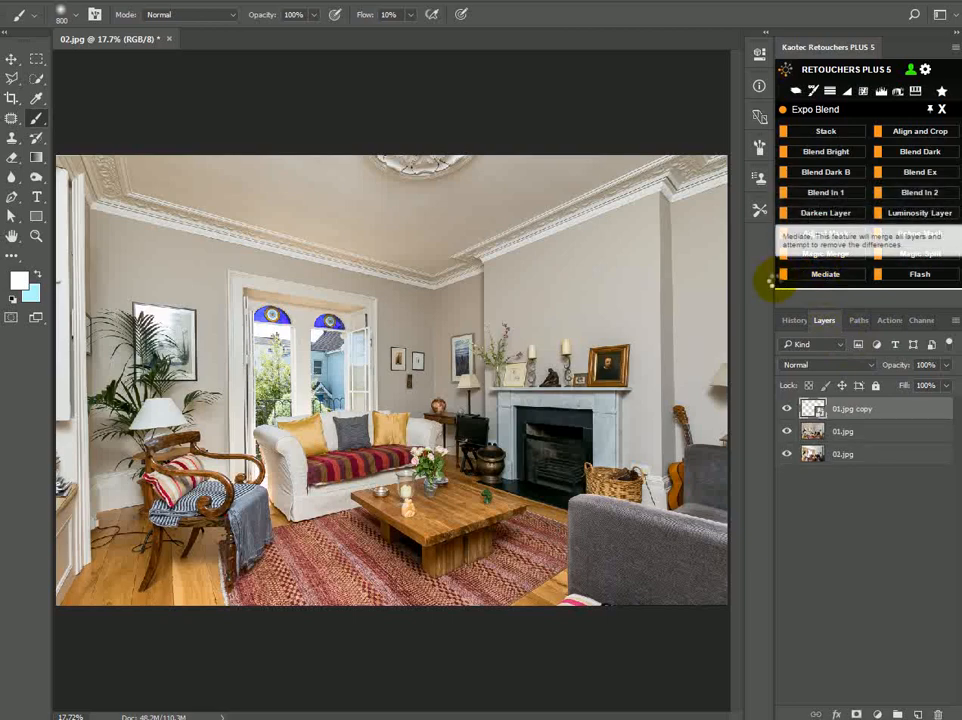
{"action": "left_click", "coordinate": [822, 253]}
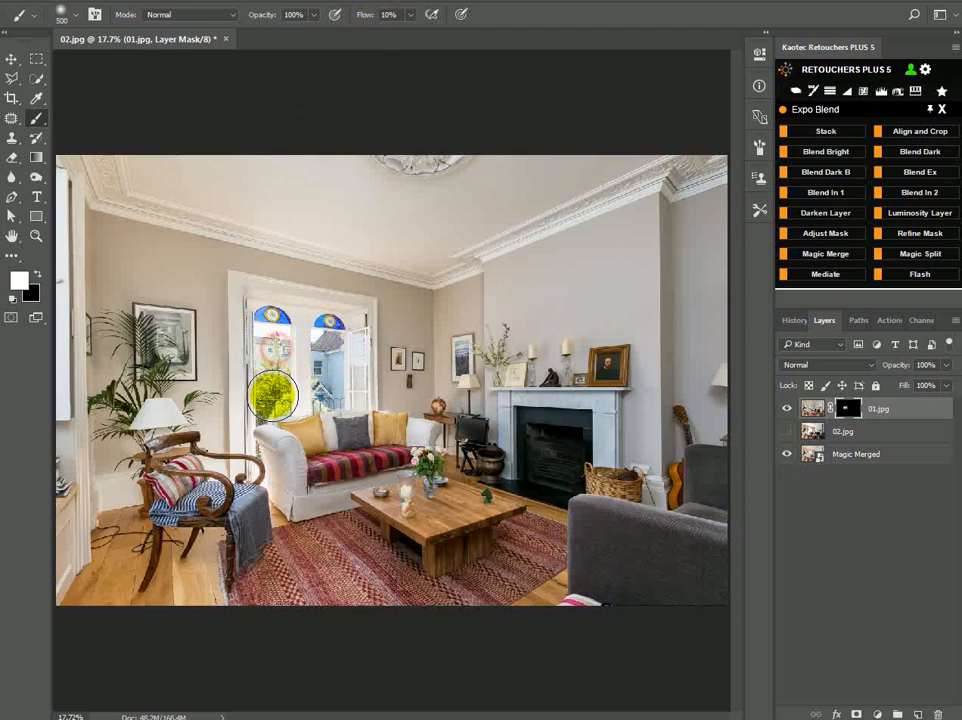
Step: Compare the masked 01.jpg layer against the merge by toggling layer visibility
{"action": "left_click", "coordinate": [786, 408]}
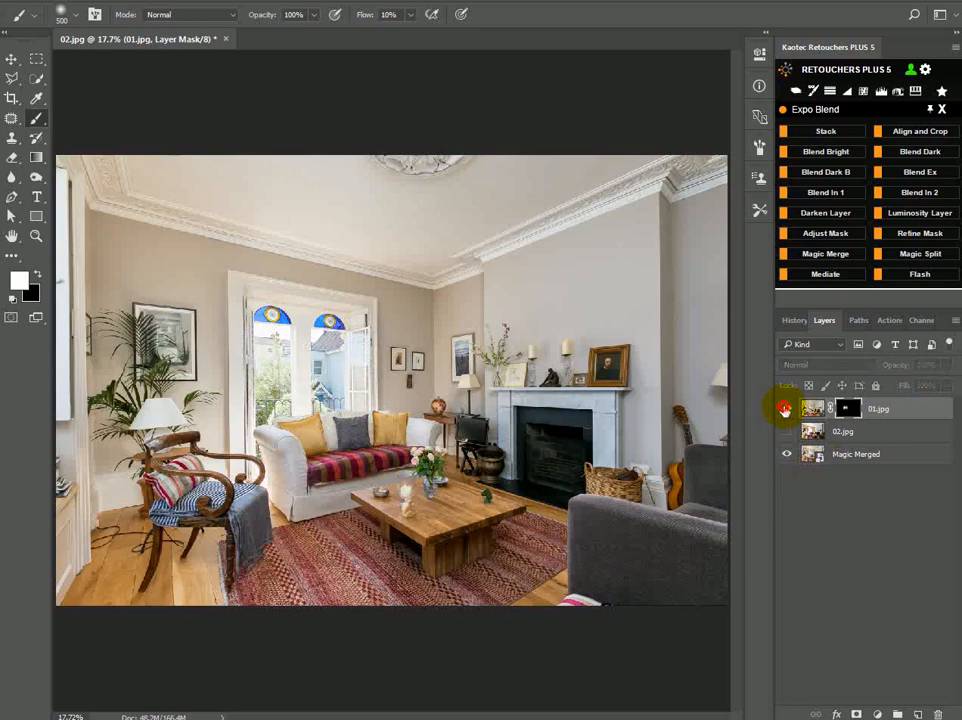
{"action": "left_click", "coordinate": [786, 408]}
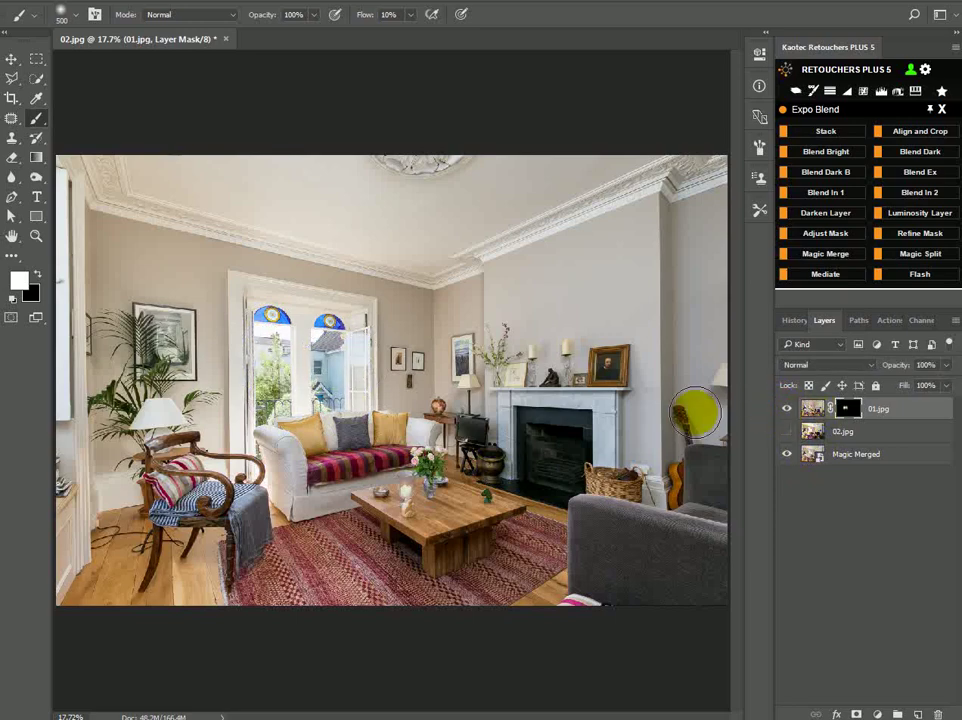
{"action": "left_click", "coordinate": [786, 453]}
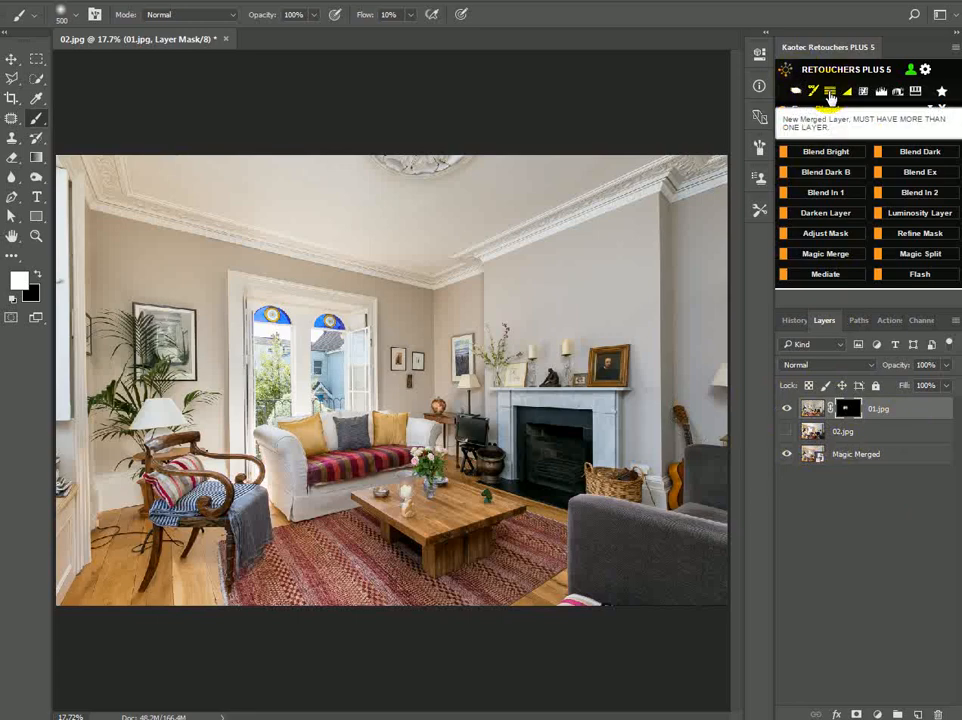
Step: Merge the visible layers into a New Merged Layer and Snap Flatten the room blend
{"action": "left_click", "coordinate": [841, 93]}
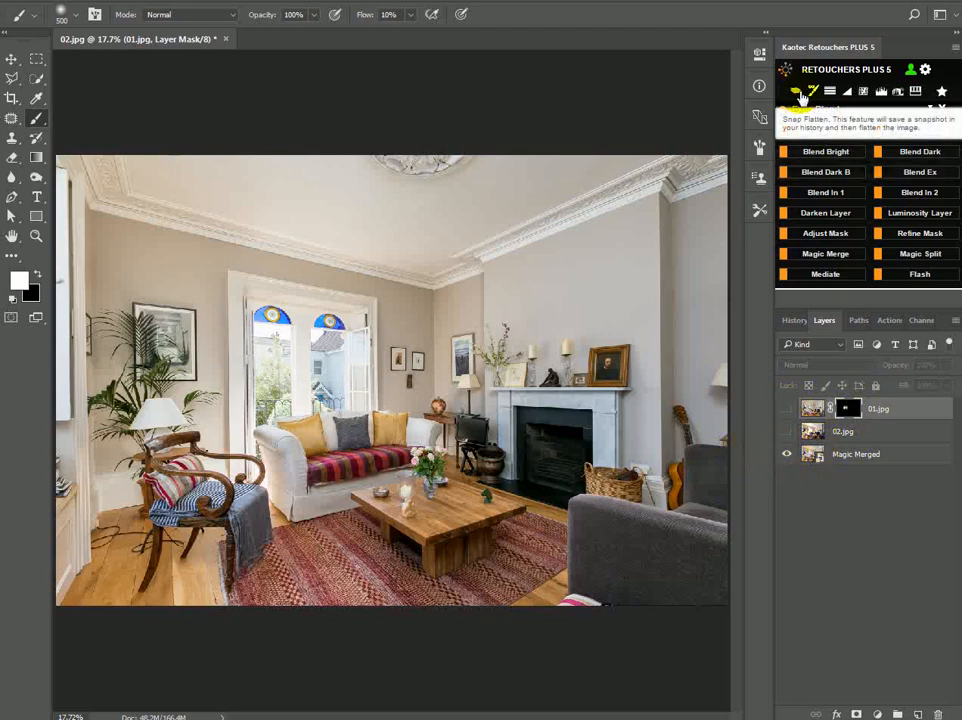
{"action": "left_click", "coordinate": [808, 99]}
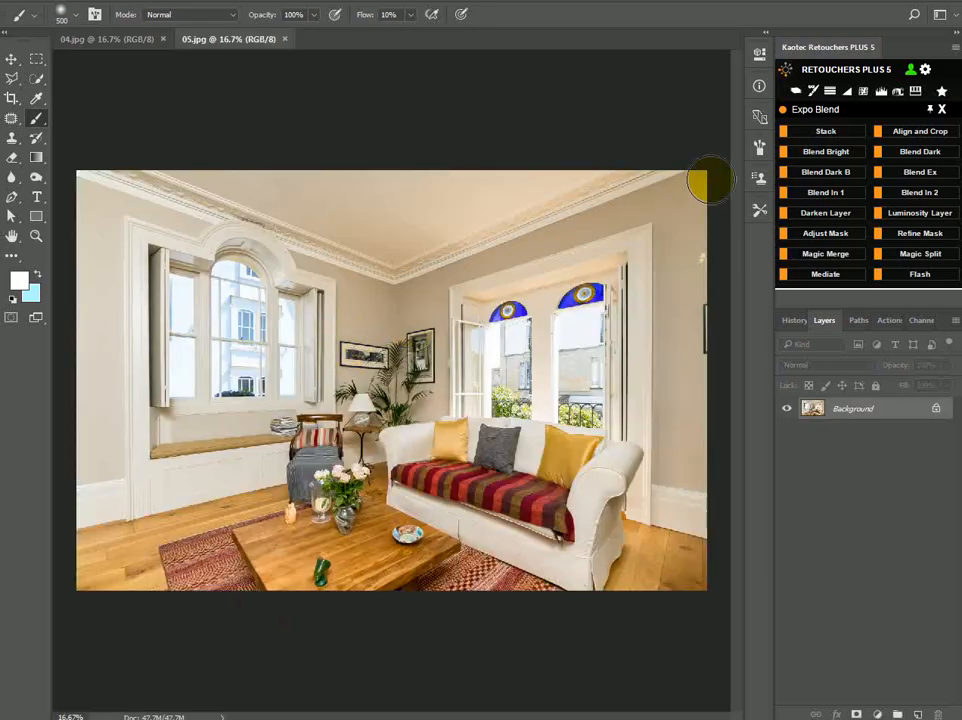
Step: Stack 04.jpg and 05.jpg as layers and Magic Merge them into a blended layer
{"action": "left_click", "coordinate": [825, 131]}
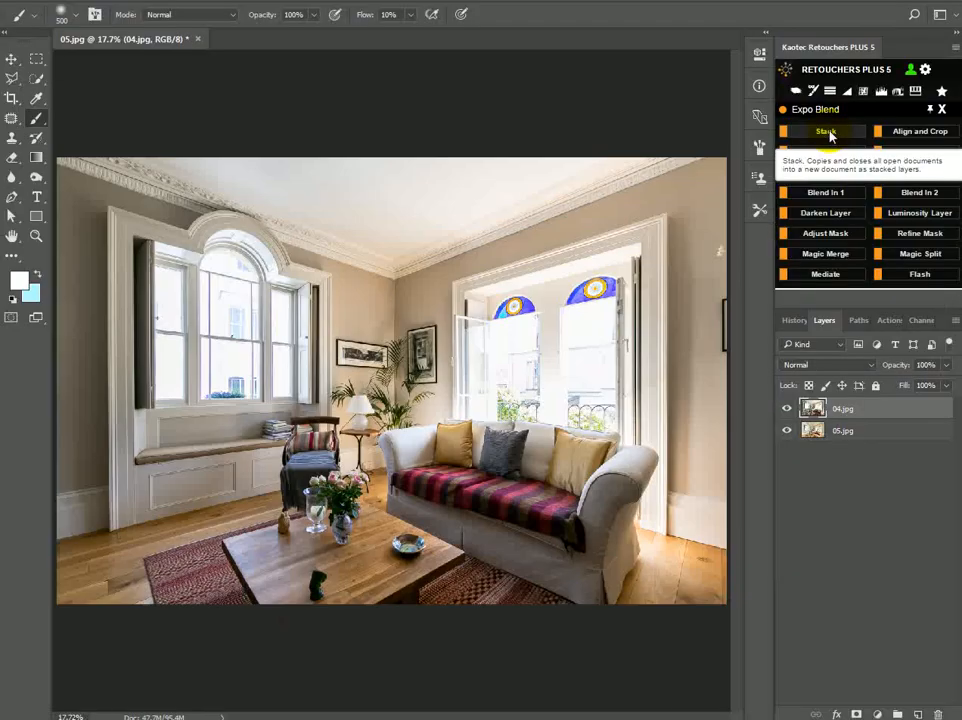
{"action": "mouse_move", "coordinate": [917, 131]}
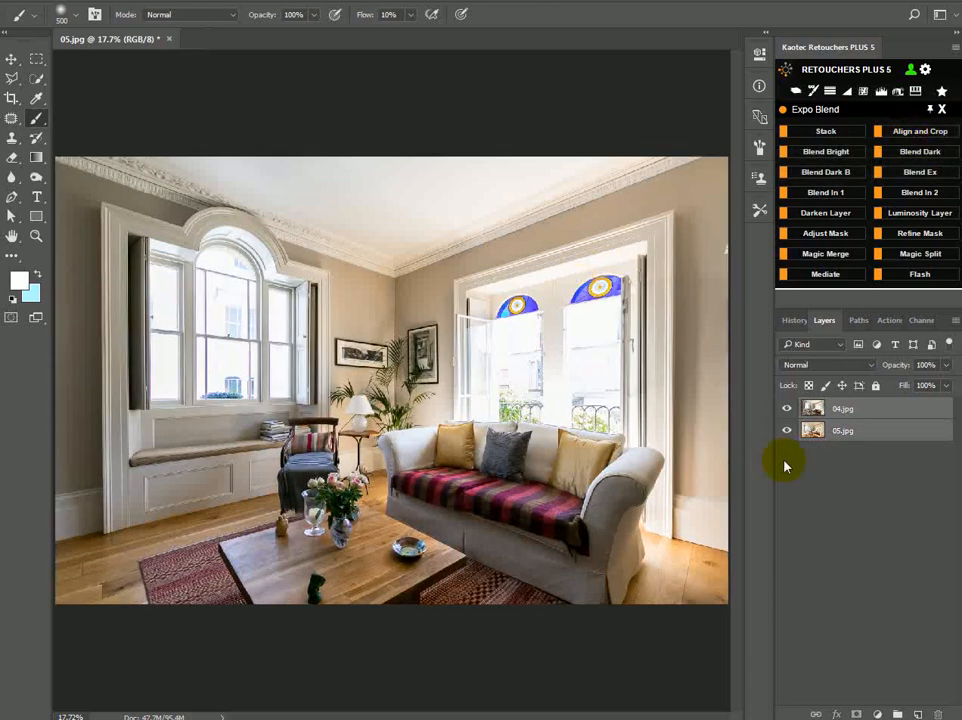
{"action": "left_click", "coordinate": [821, 253]}
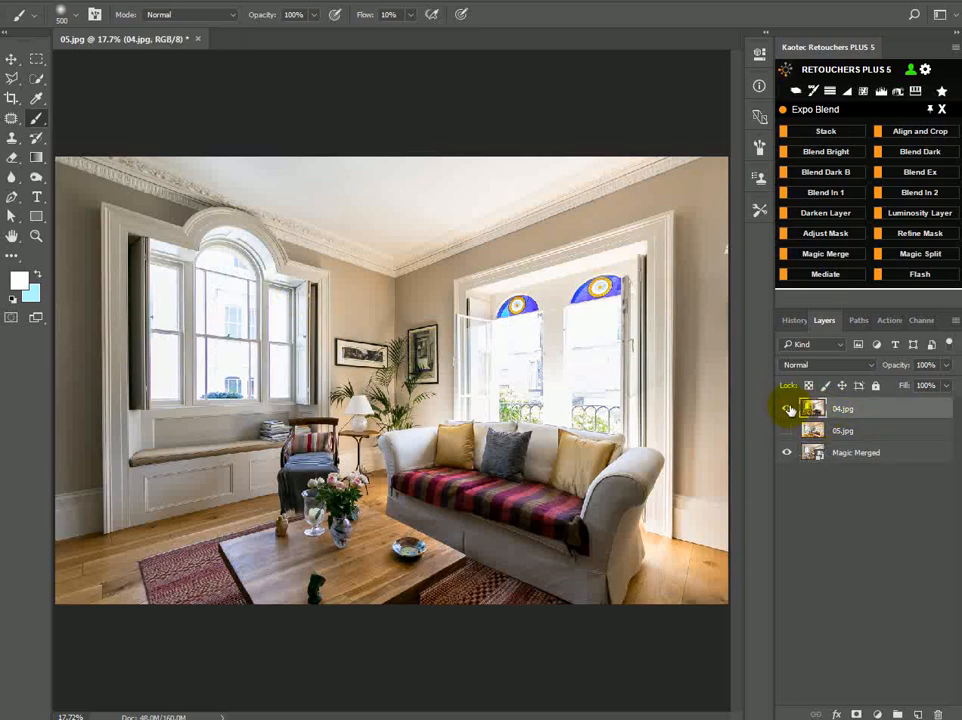
Step: Show and hide the 04.jpg layer over the Magic Merged blend to compare
{"action": "left_click", "coordinate": [828, 365]}
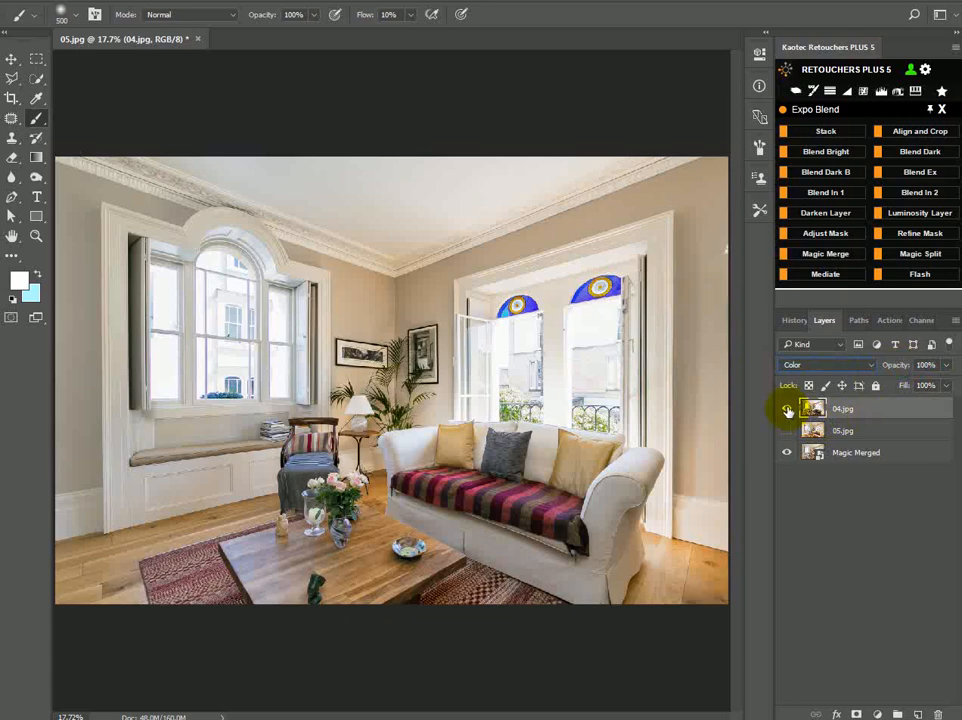
{"action": "left_click", "coordinate": [786, 430]}
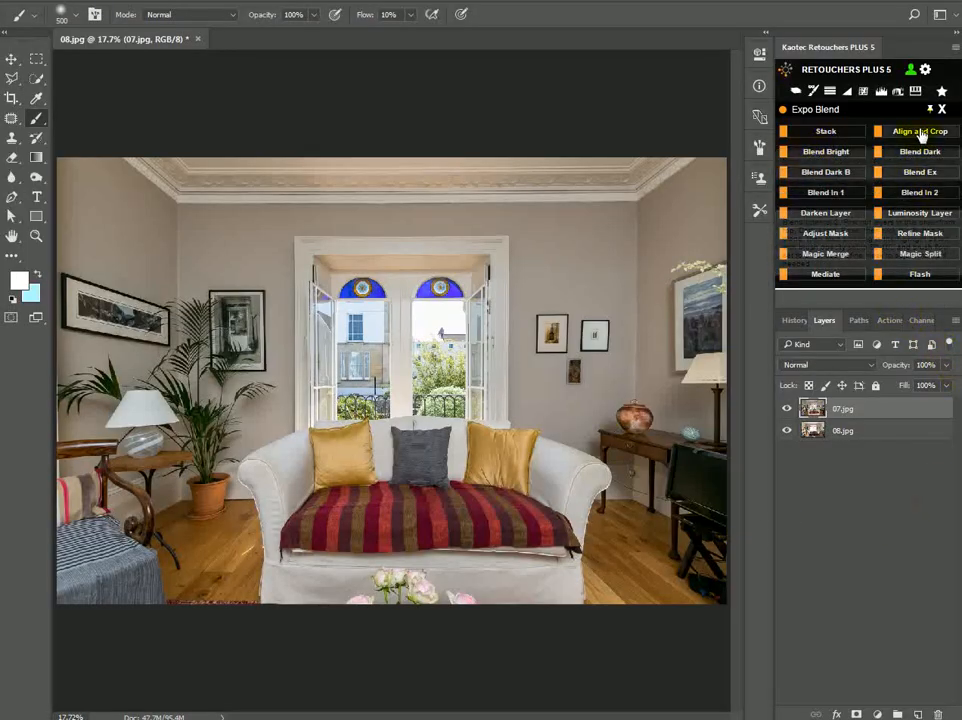
Step: Align and crop 07 and 08, Magic Merge them, and show 07.jpg with its mask
{"action": "left_click", "coordinate": [917, 131]}
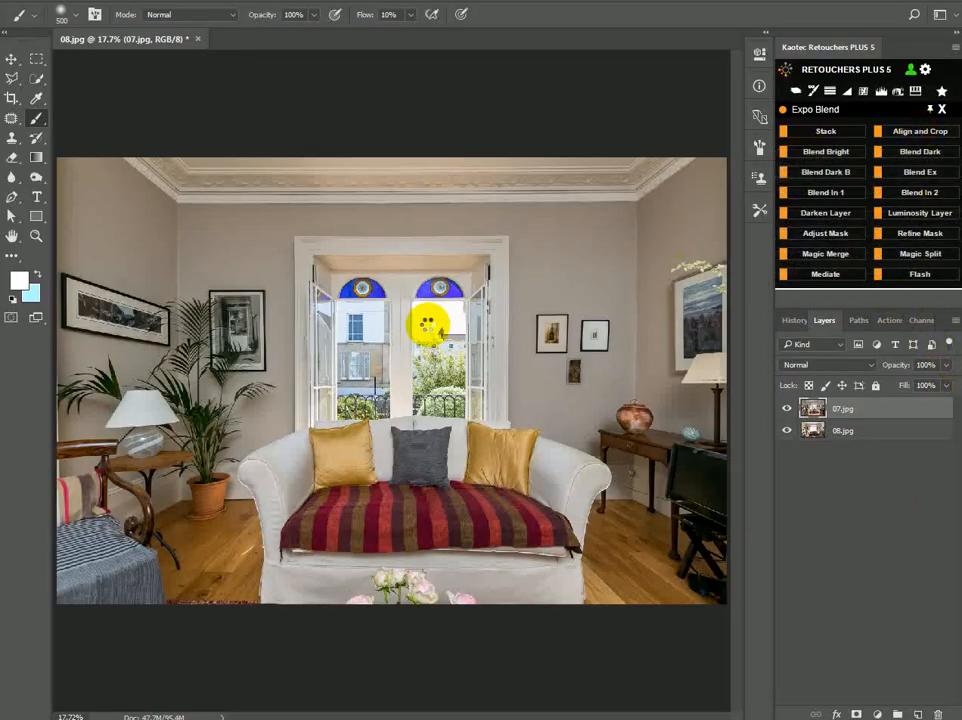
{"action": "left_click", "coordinate": [824, 253]}
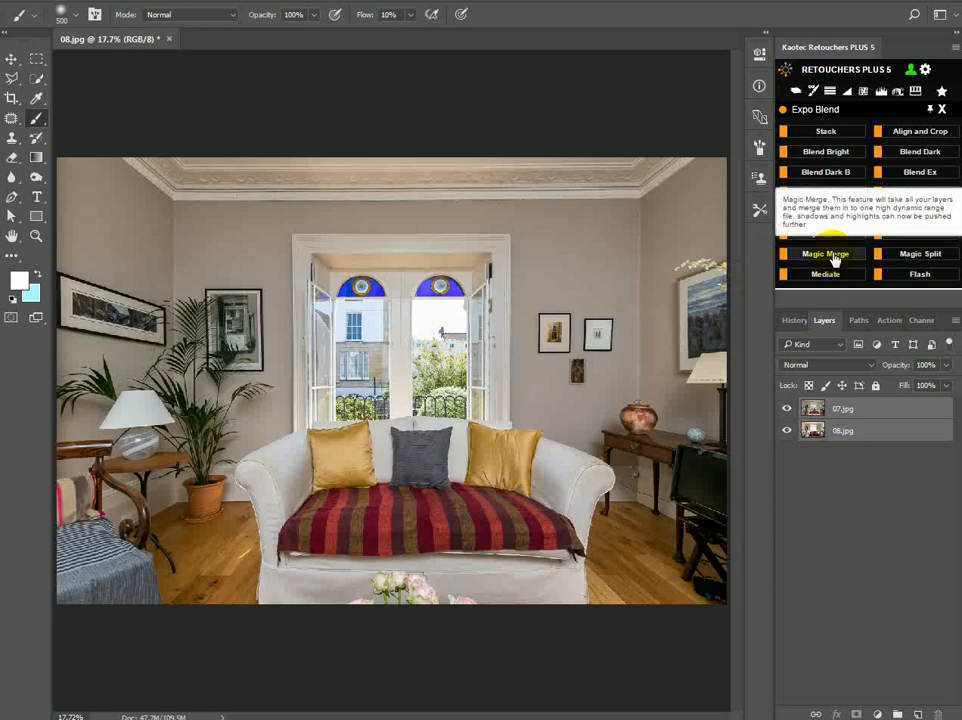
{"action": "left_click", "coordinate": [823, 253]}
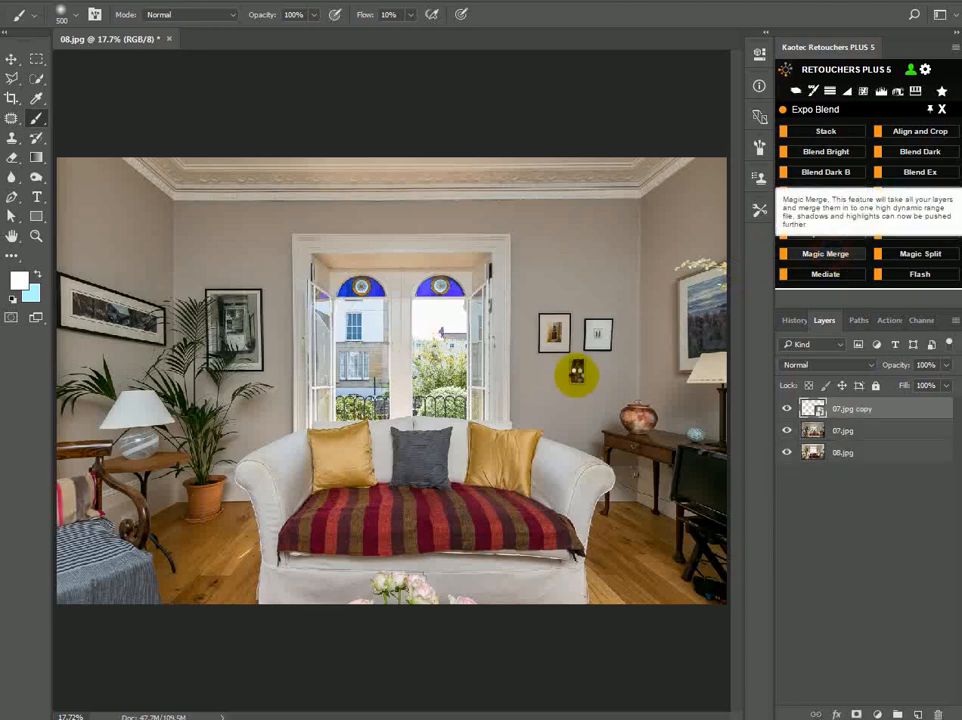
{"action": "left_click", "coordinate": [821, 253]}
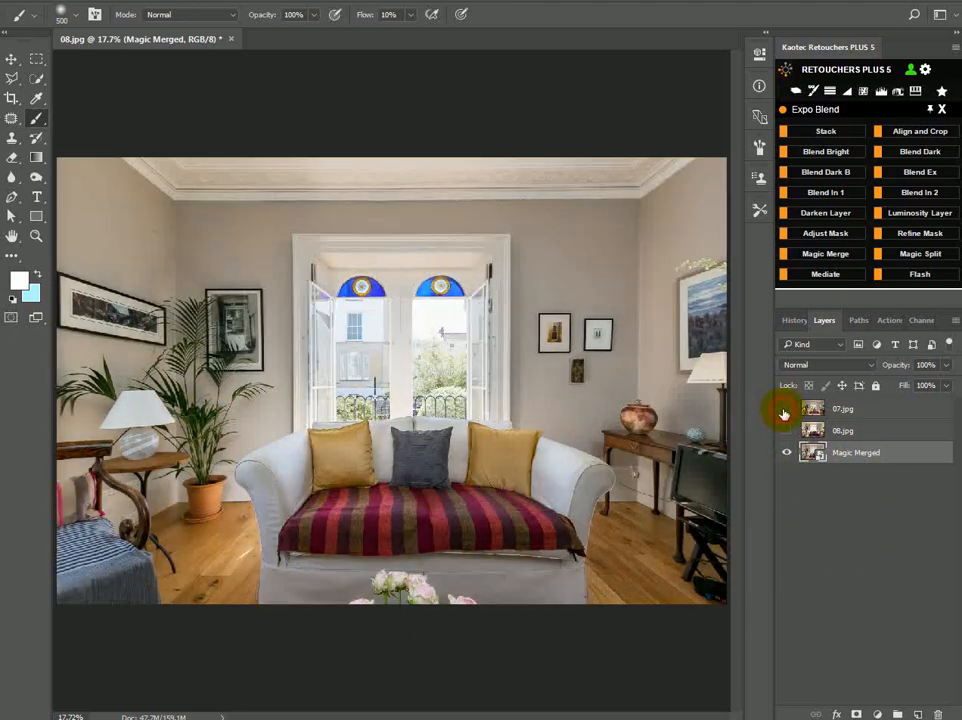
{"action": "left_click", "coordinate": [788, 408]}
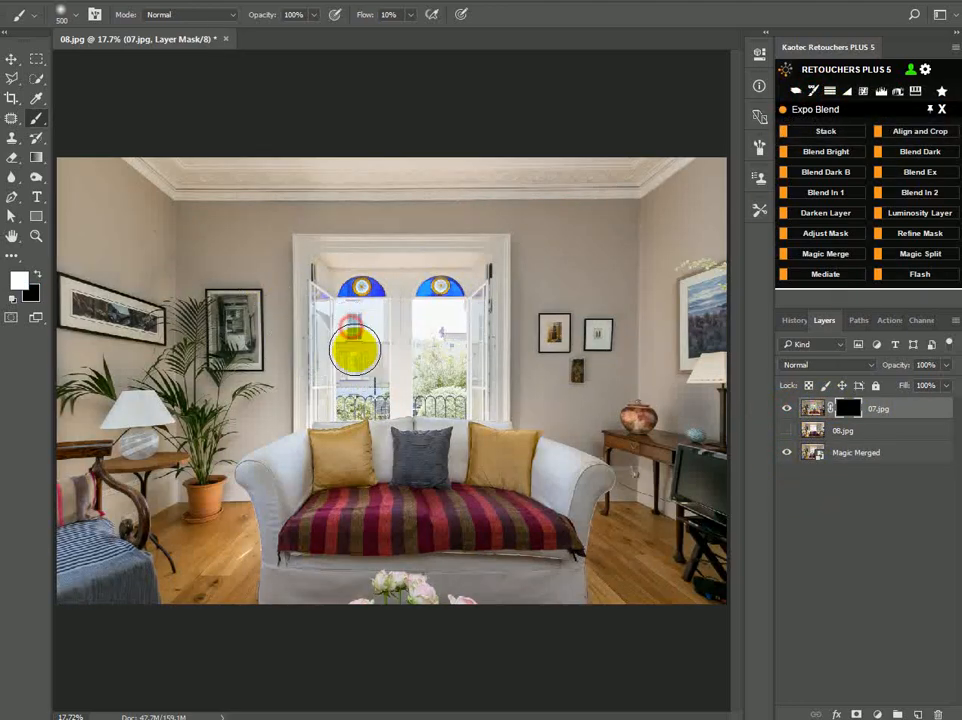
Step: Paint the window view from 07.jpg back into the merge through its layer mask
{"action": "left_click_drag", "start_coordinate": [355, 350], "coordinate": [462, 393]}
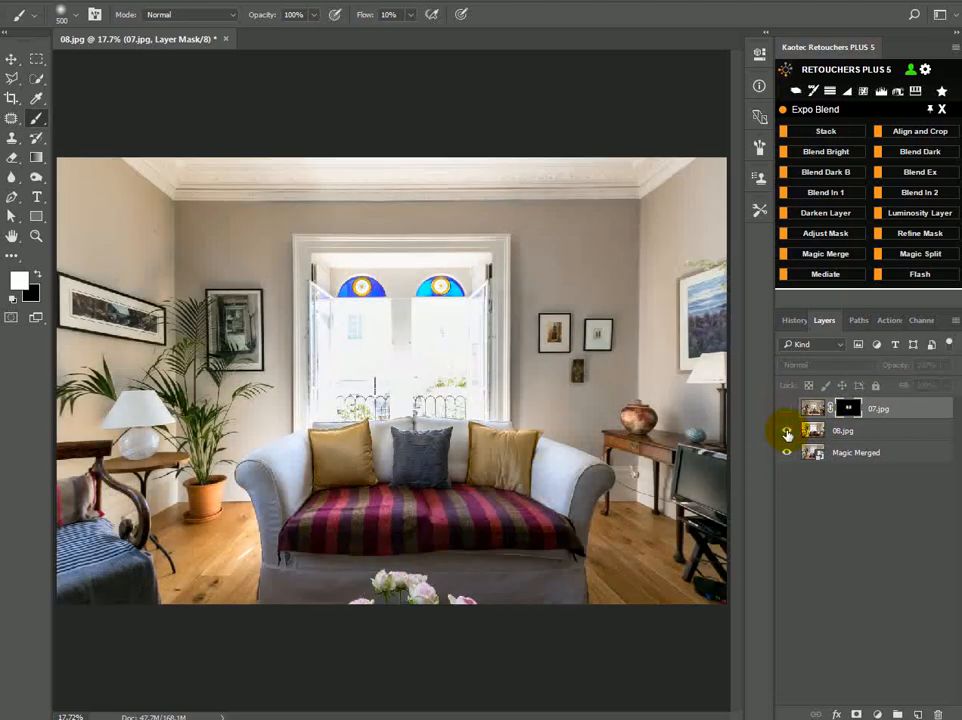
{"action": "left_click", "coordinate": [786, 408]}
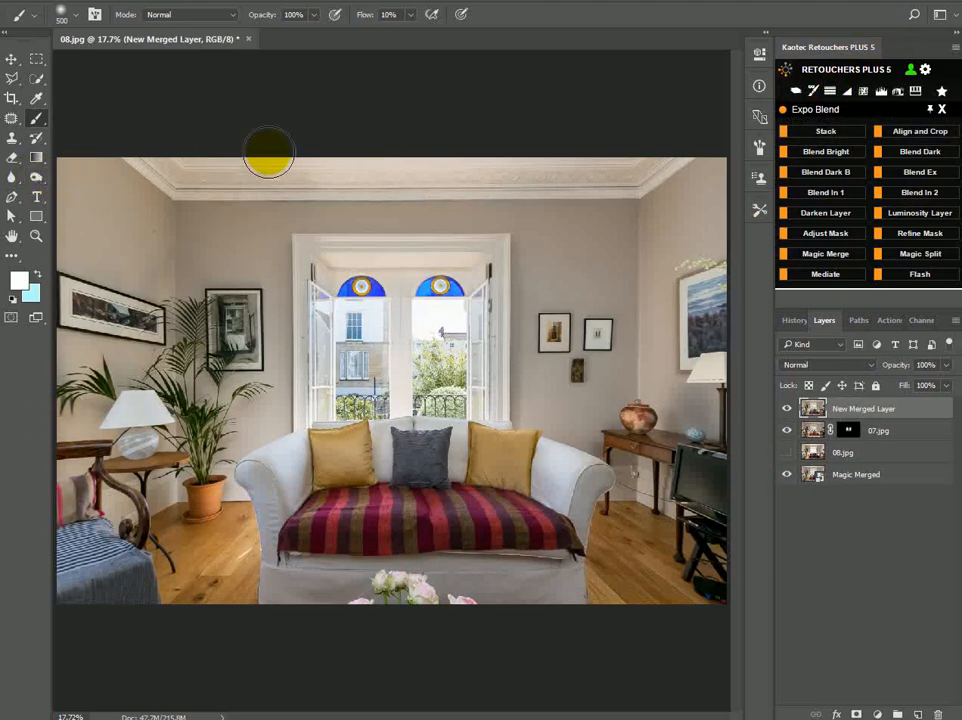
{"action": "mouse_move", "coordinate": [37, 186]}
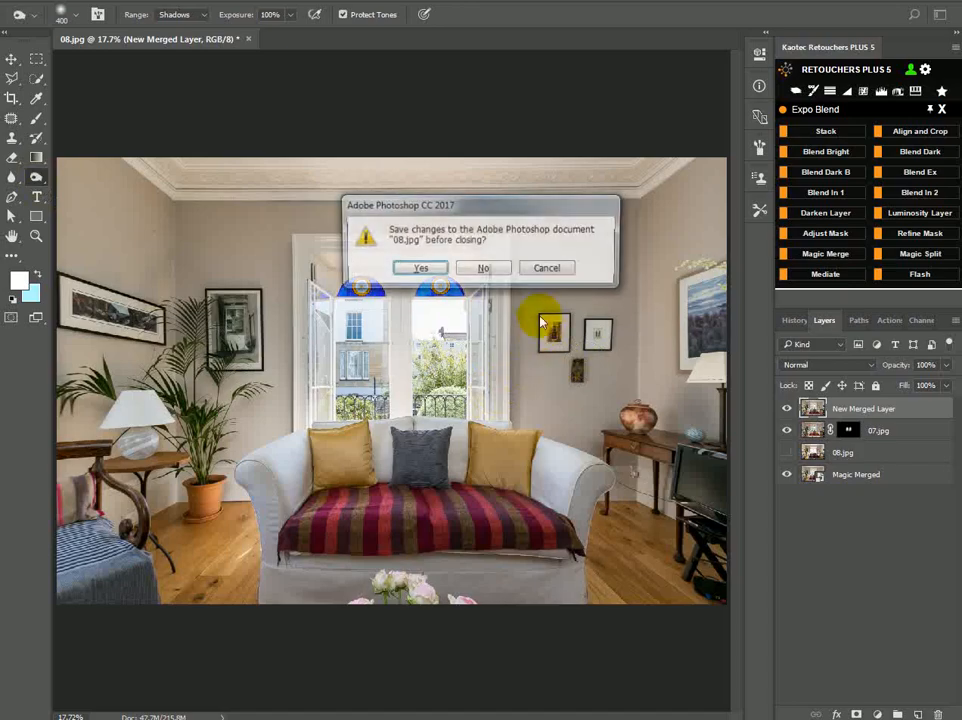
Step: Discard the 08 document, then stack and align 10.jpg and 11.jpg kitchen exposures
{"action": "left_click", "coordinate": [482, 267]}
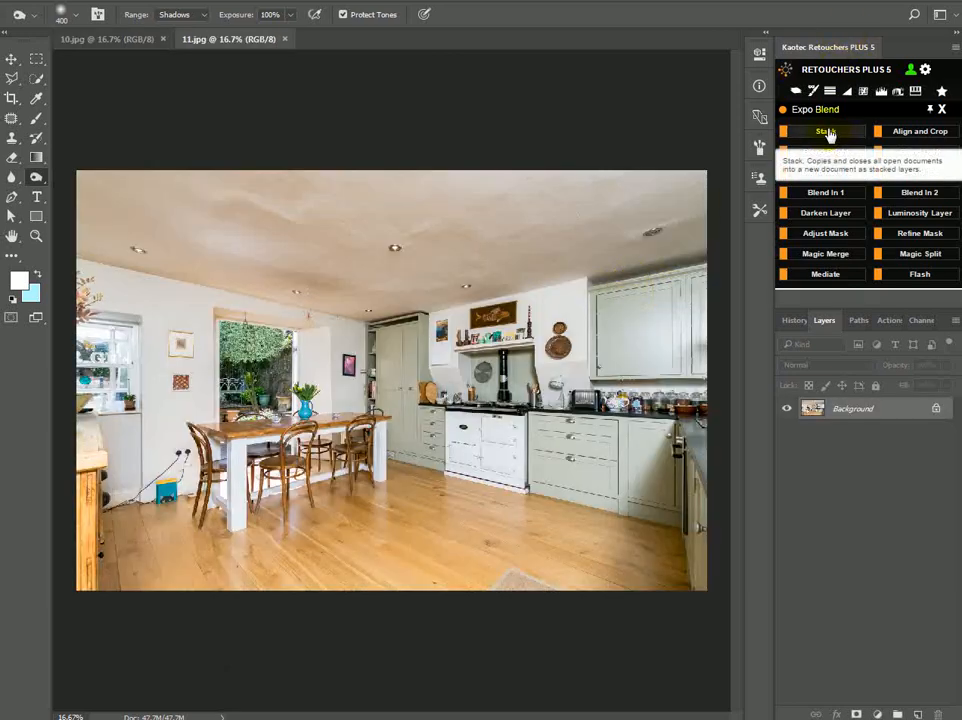
{"action": "left_click", "coordinate": [823, 131]}
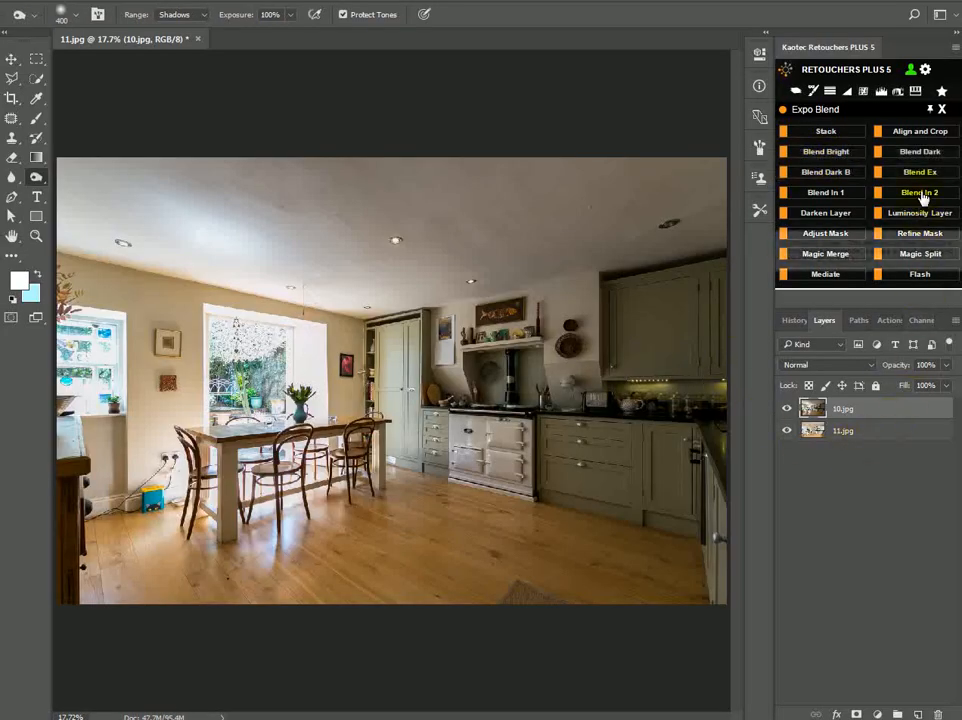
{"action": "left_click", "coordinate": [919, 192]}
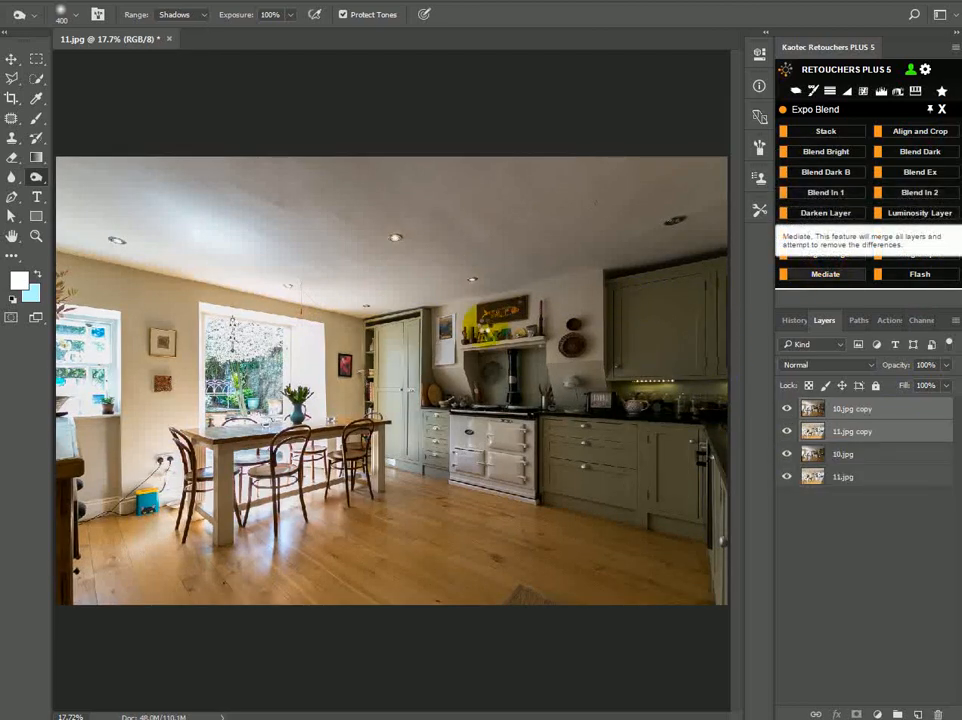
Step: Magic Merge the kitchen pair and paint 11.jpg detail back over the upper cabinets
{"action": "left_click", "coordinate": [821, 273]}
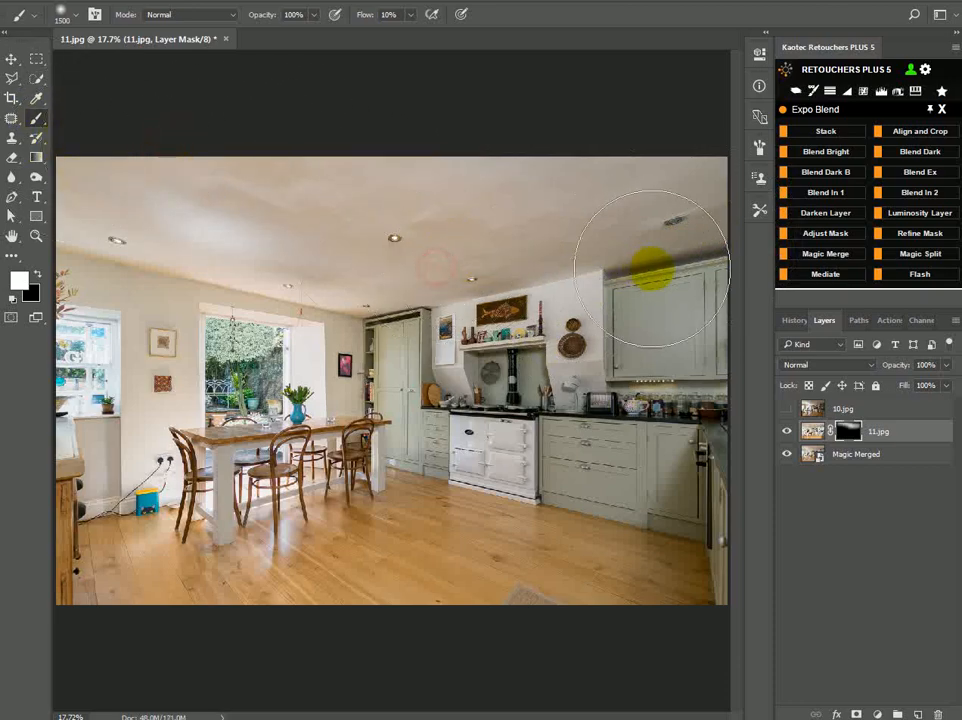
{"action": "left_click_drag", "start_coordinate": [650, 265], "coordinate": [545, 475]}
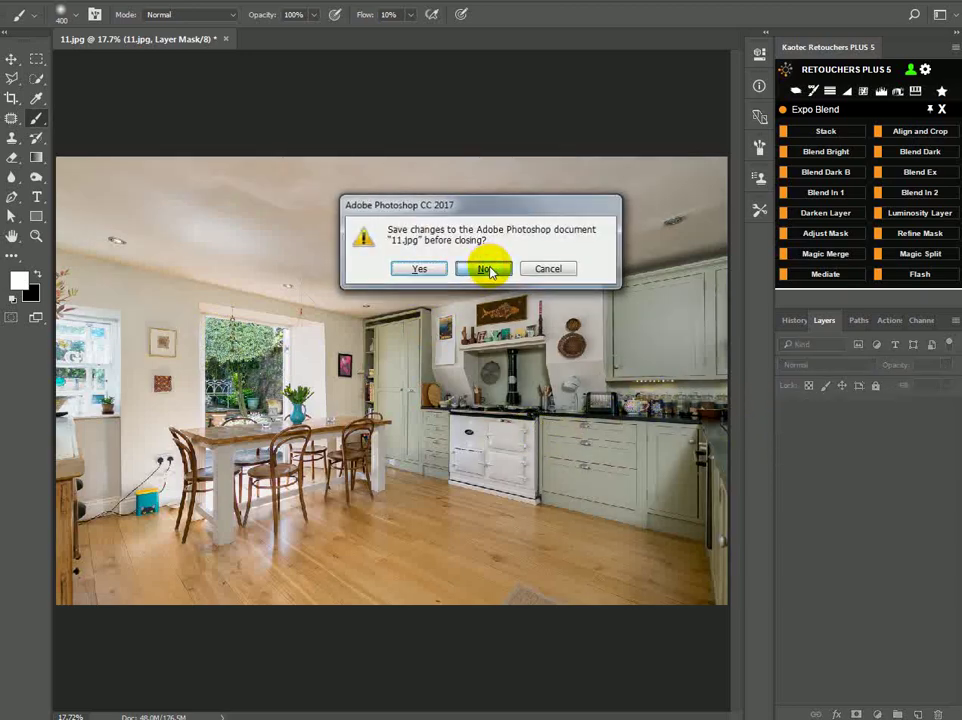
Step: Close the kitchen document without saving and return to the Job 1 New folder of bracket JPGs
{"action": "left_click", "coordinate": [488, 268]}
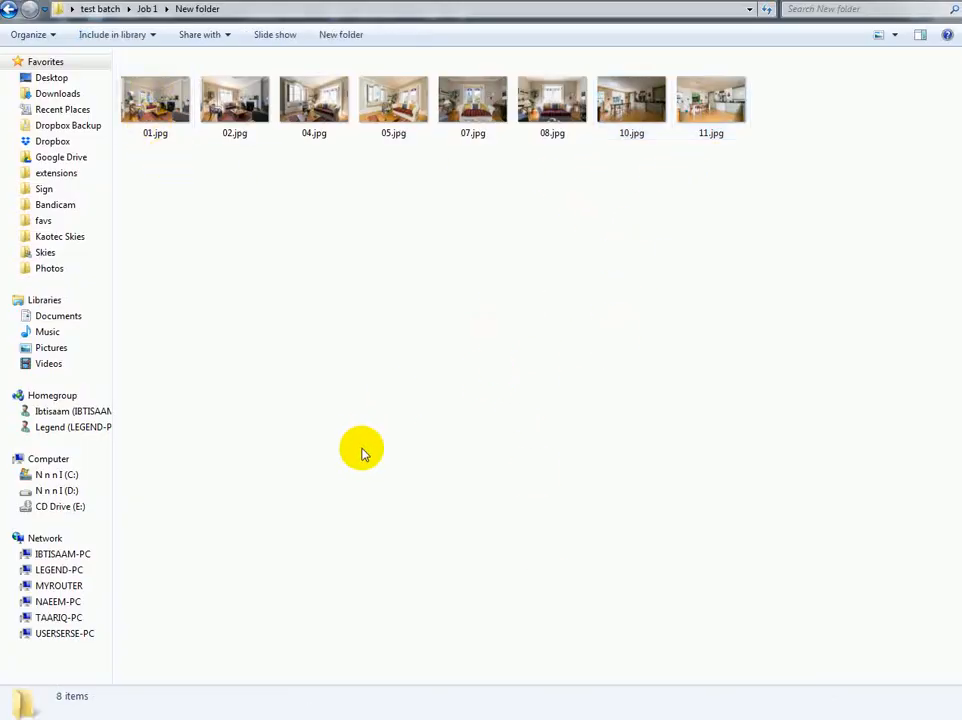
{"action": "mouse_move", "coordinate": [147, 178]}
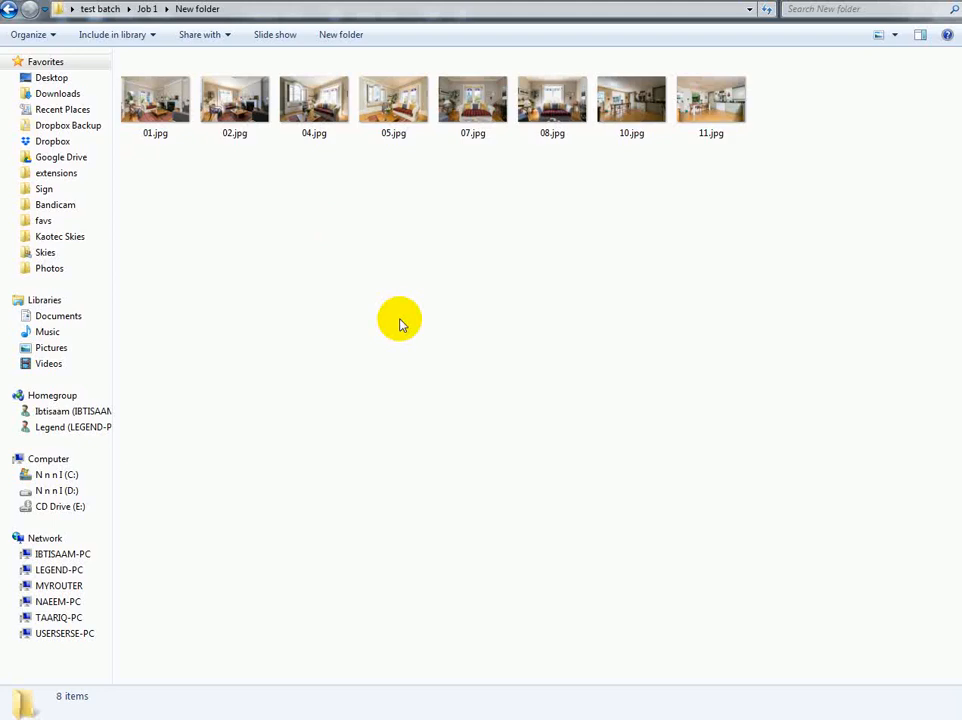
{"action": "mouse_move", "coordinate": [310, 283]}
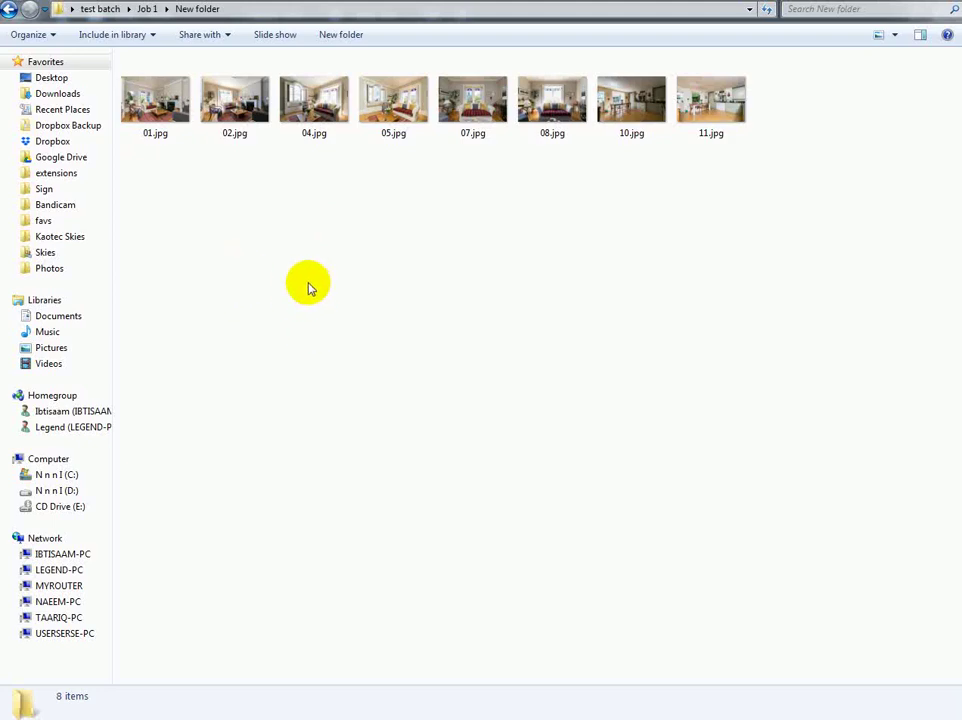
{"action": "mouse_move", "coordinate": [385, 334]}
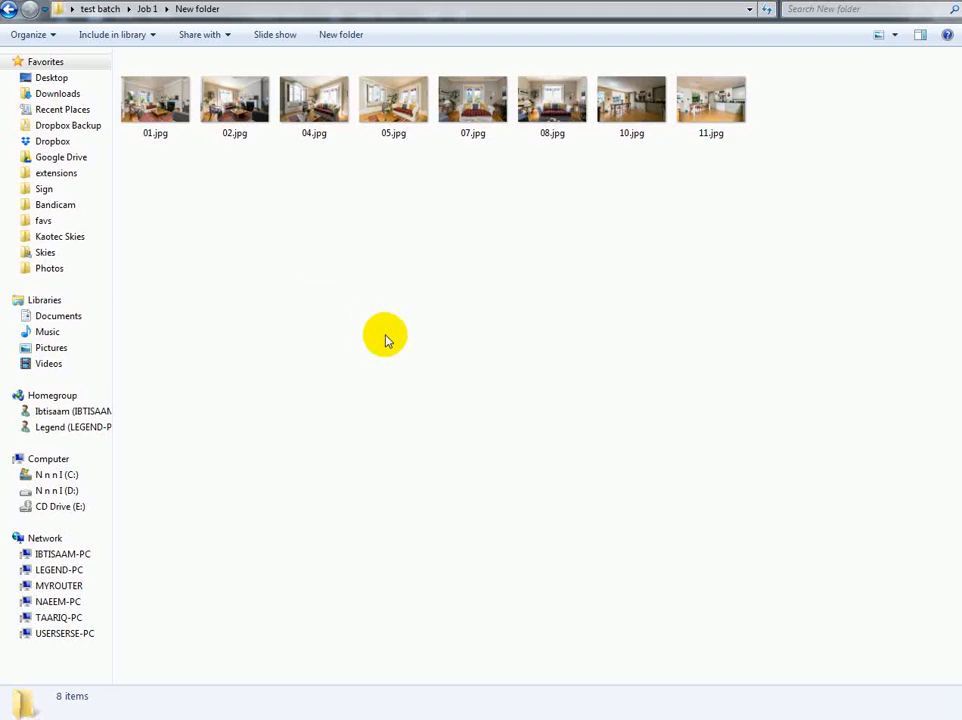